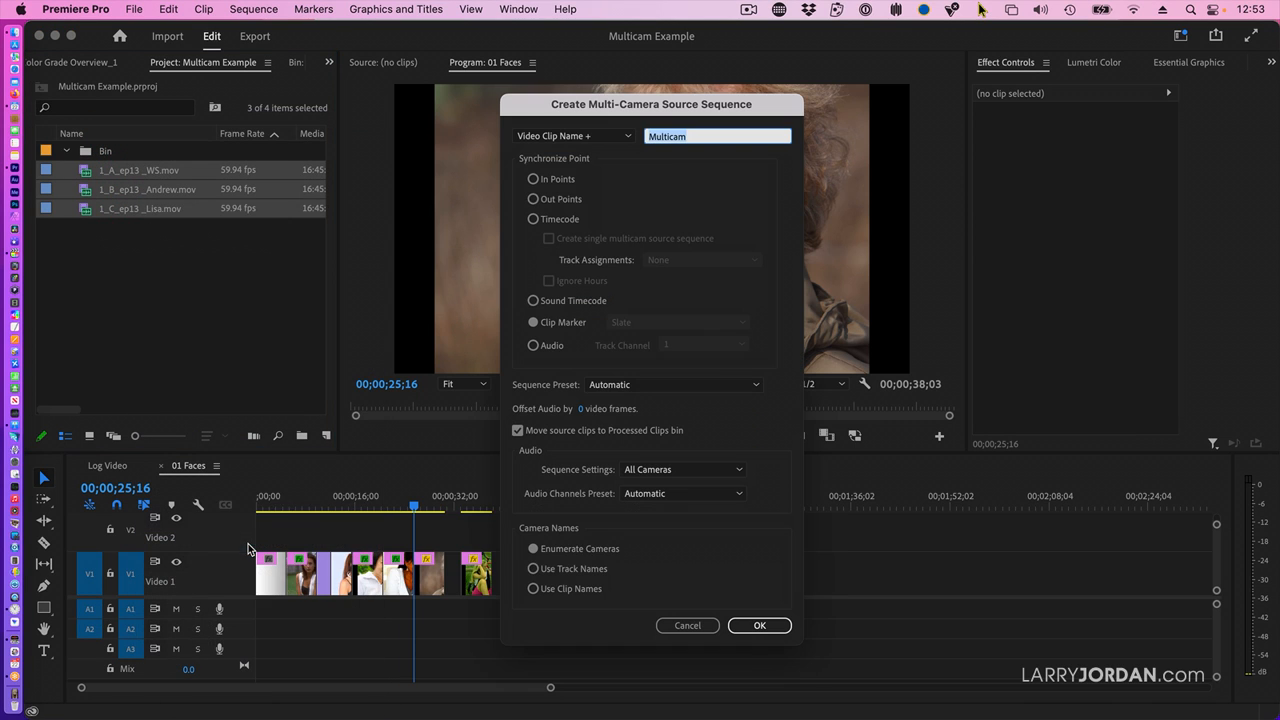
mouse_move(400, 274)
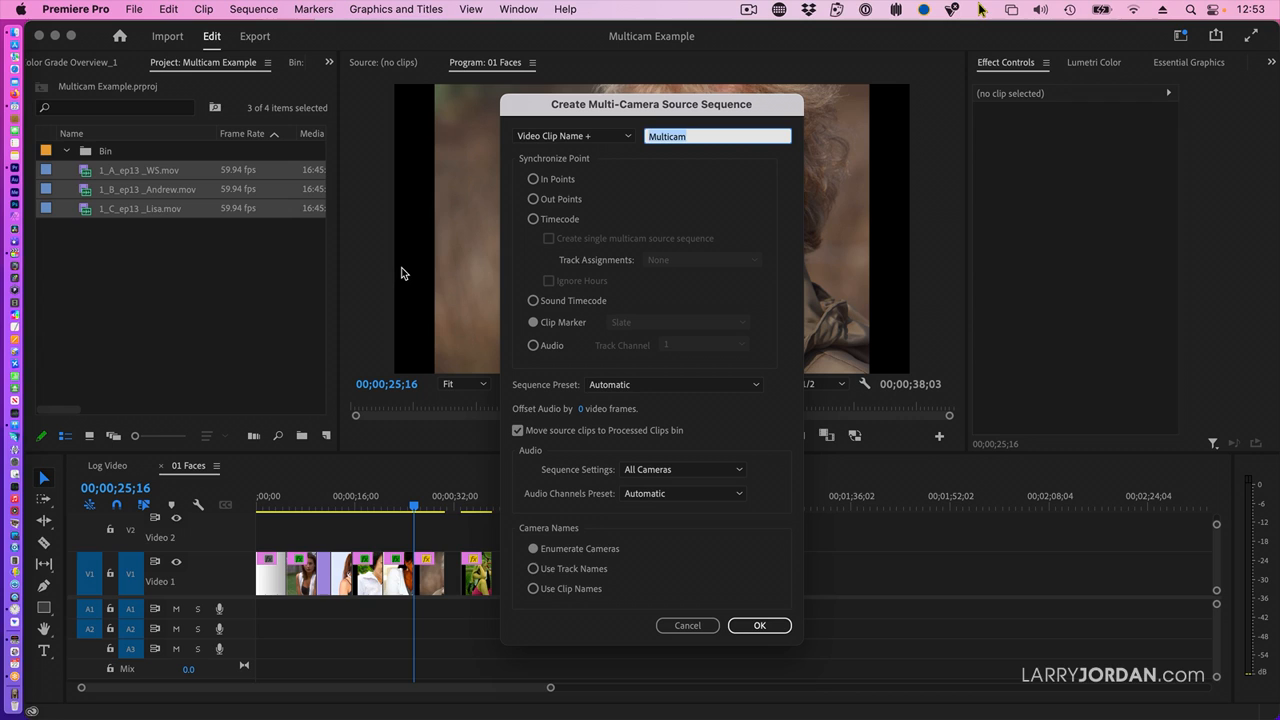
mouse_move(540, 108)
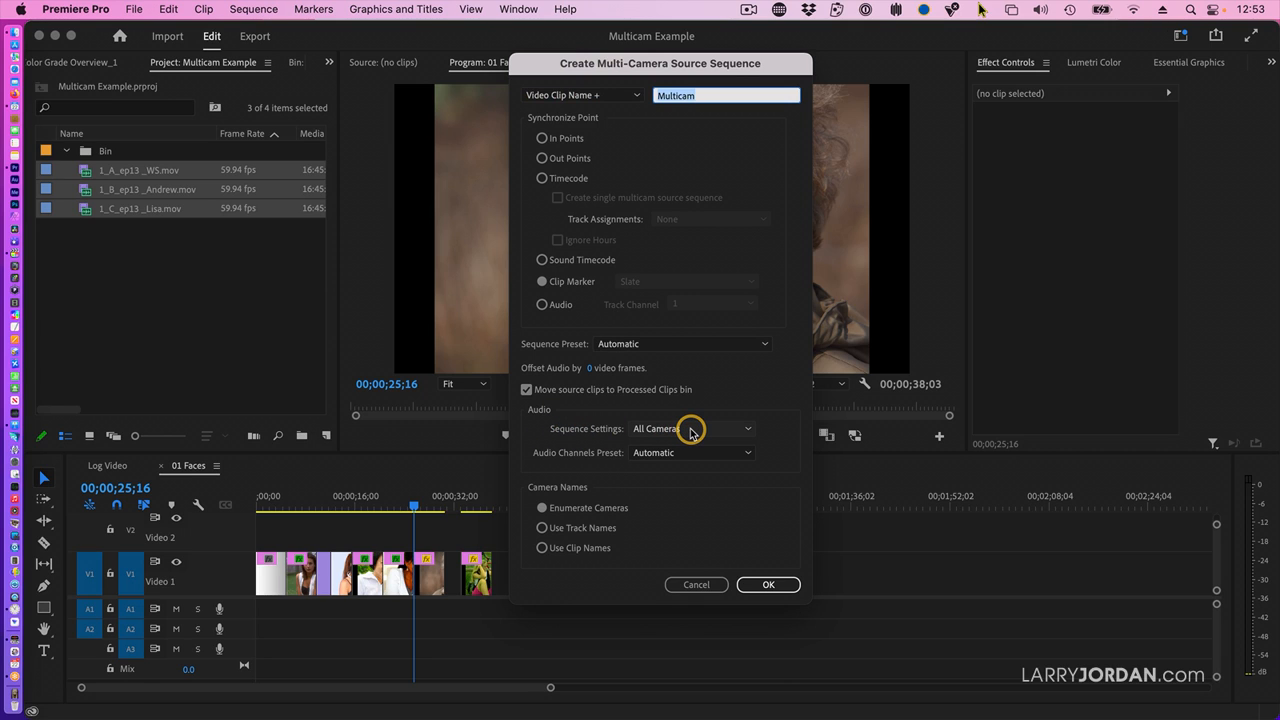
Step: Review the audio sequence settings (Camera 1, then others) and confirm All Cameras for the multicam source
left_click(690, 428)
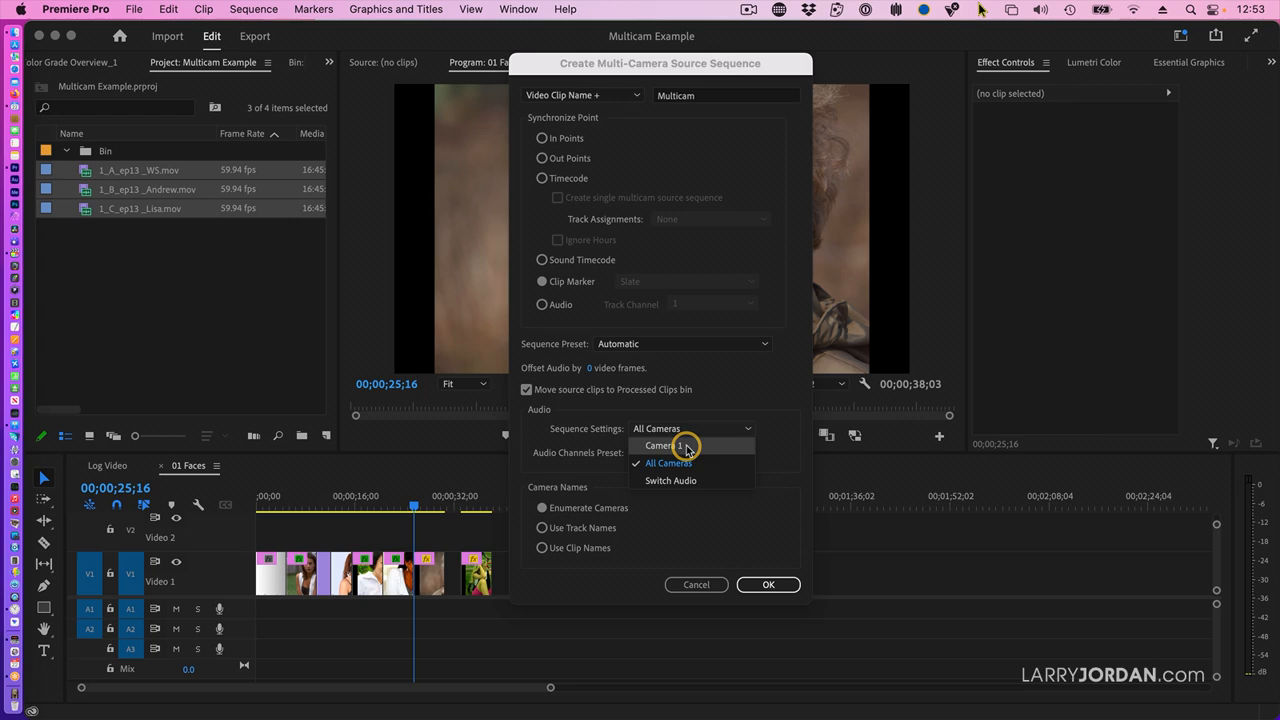
left_click(660, 444)
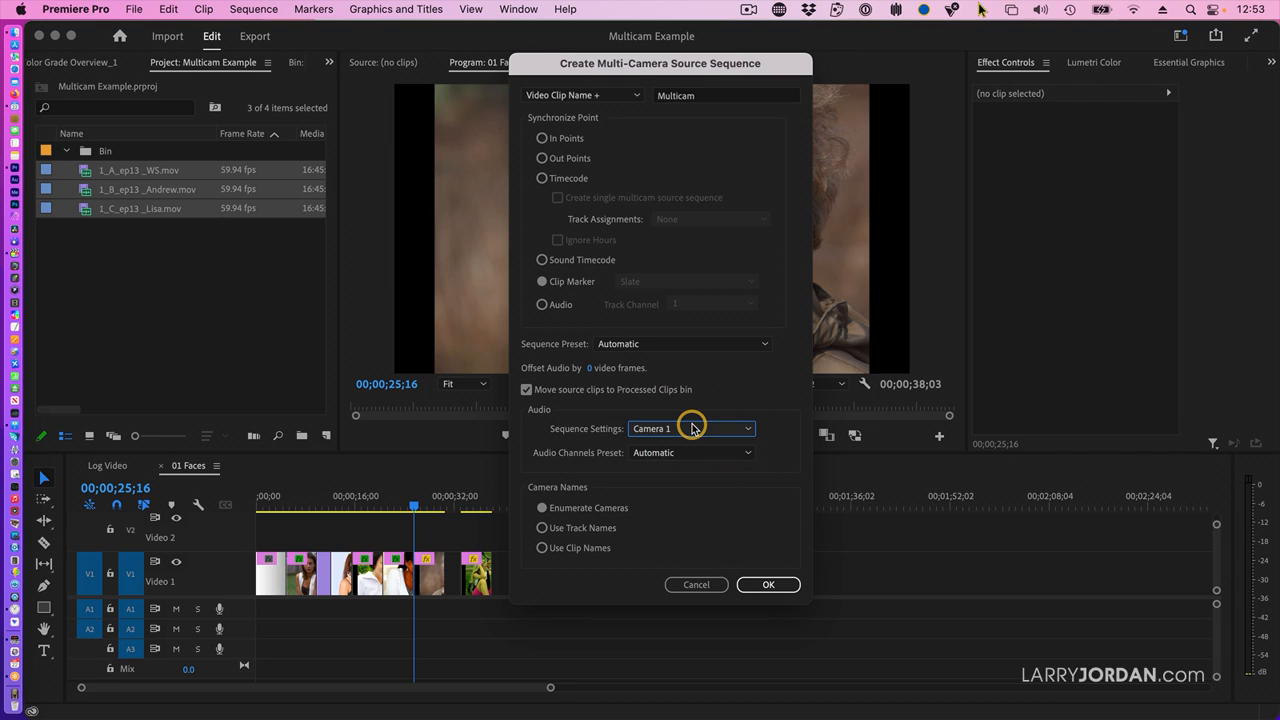
left_click(692, 428)
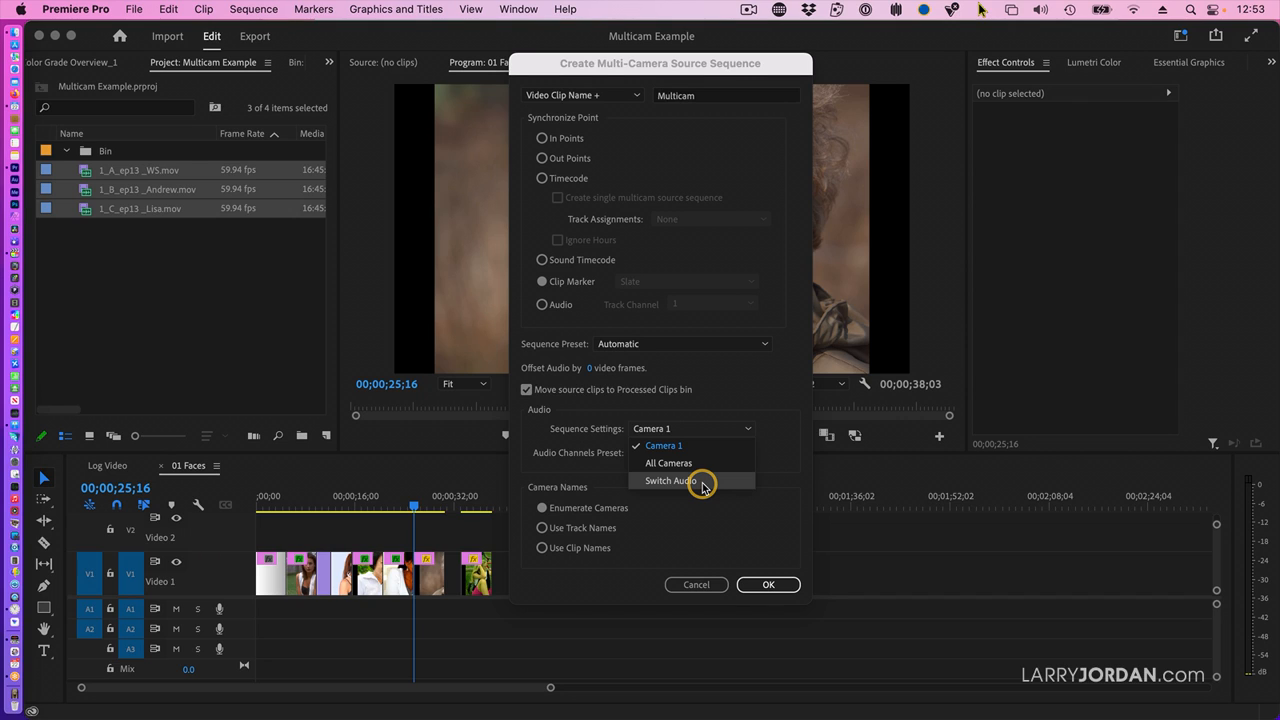
left_click(668, 464)
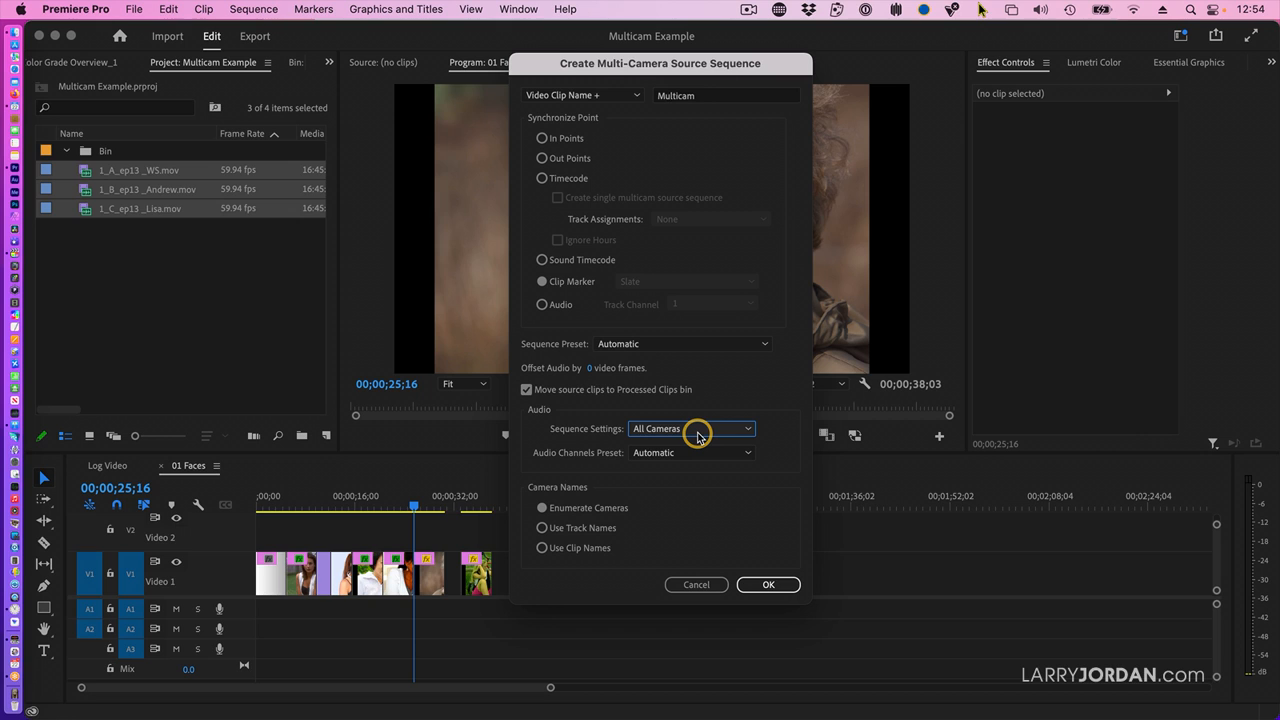
left_click(768, 584)
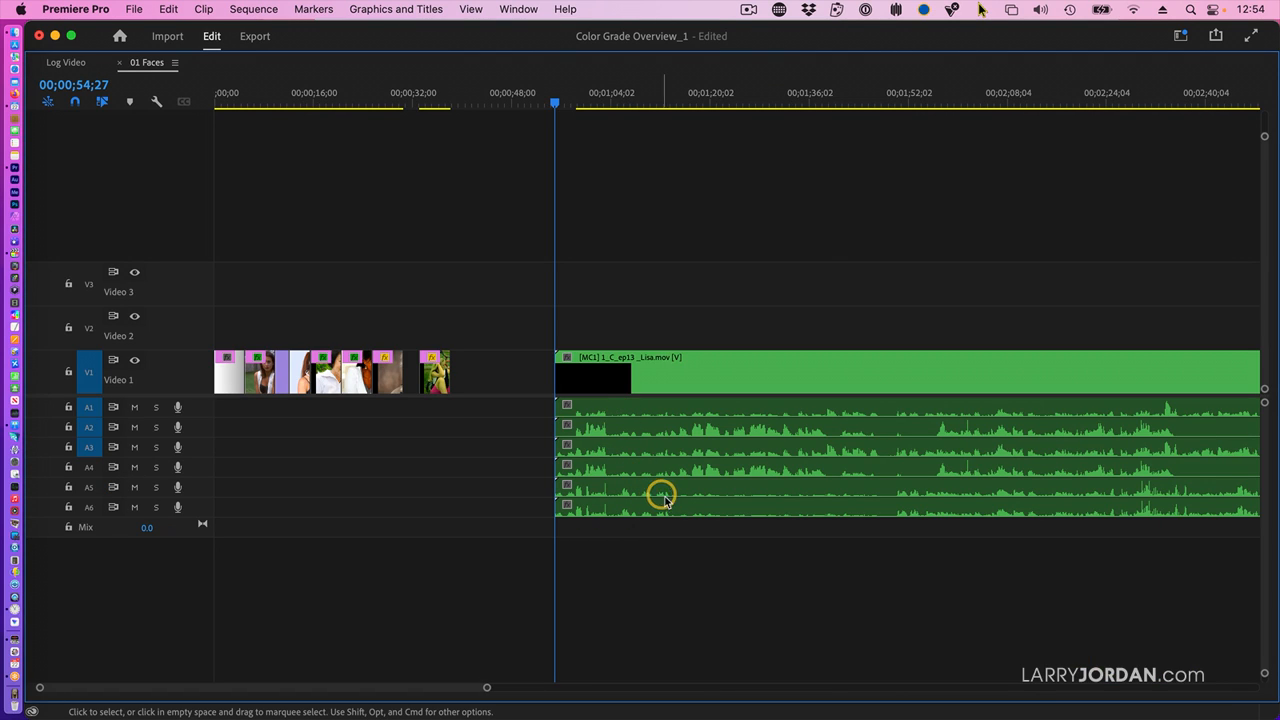
mouse_move(8, 560)
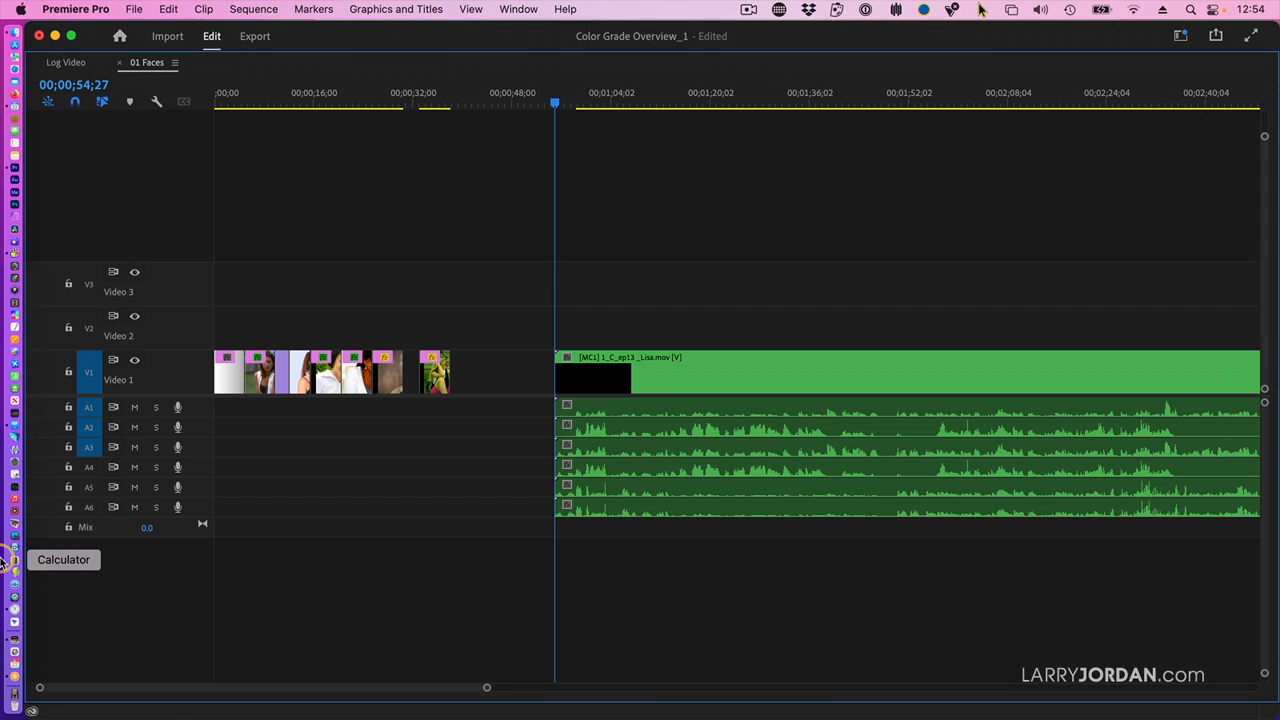